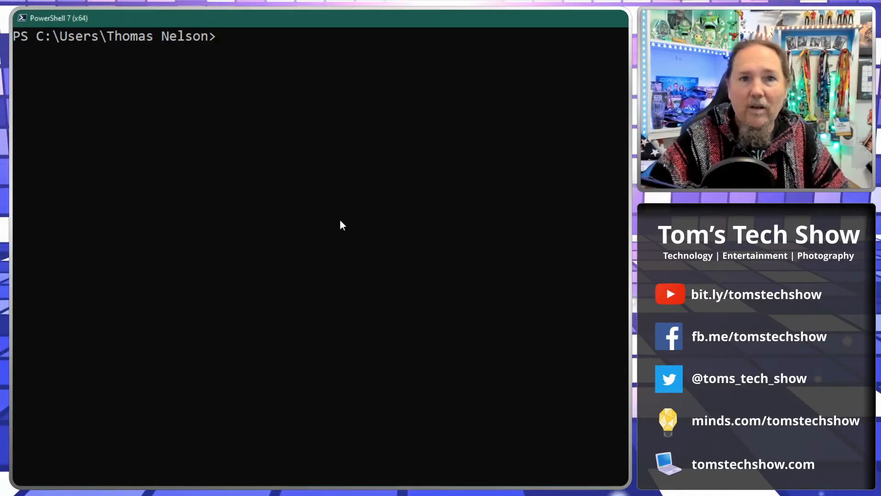
- Run Get-EC2Instance to list the account's EC2 reservation with groups, instances, owner and ID
{"action": "type", "text": "G"}
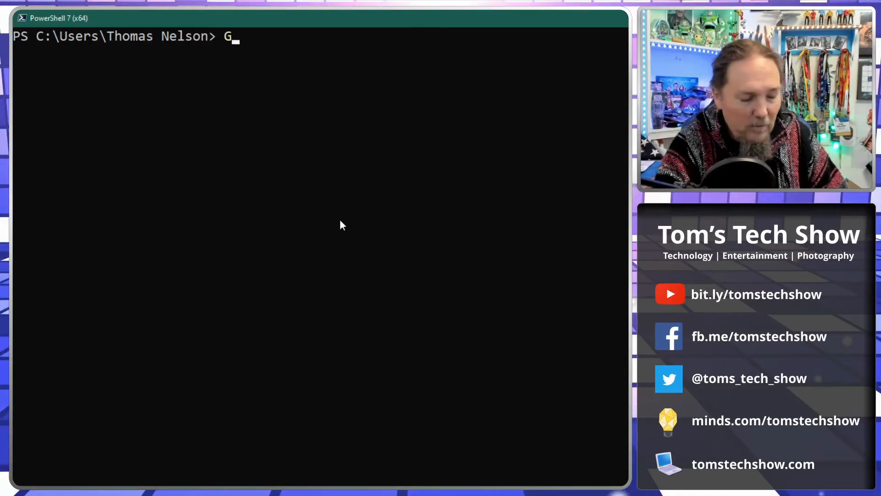
{"action": "type", "text": "et-Ec2"}
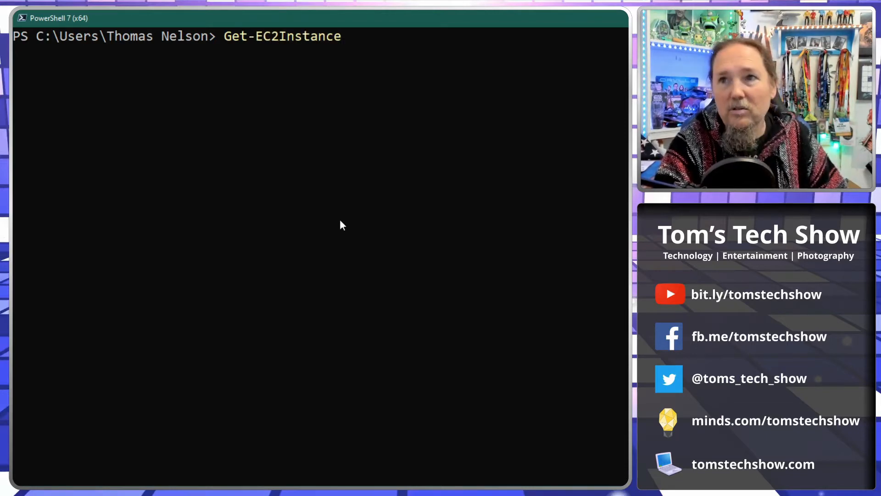
{"action": "key", "text": "Enter"}
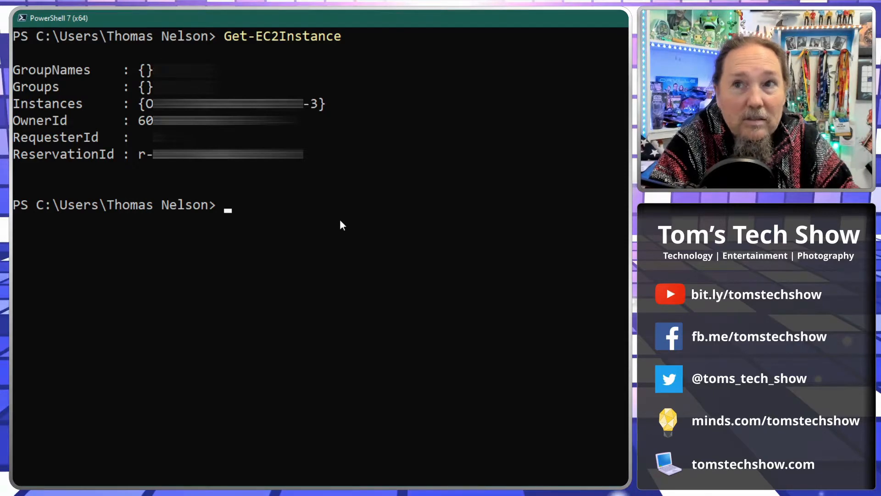
- Show the instance table with (Get-EC2Instance).Instances and start piping the instances to FL
{"action": "type", "text": "Get-EC2Instance"}
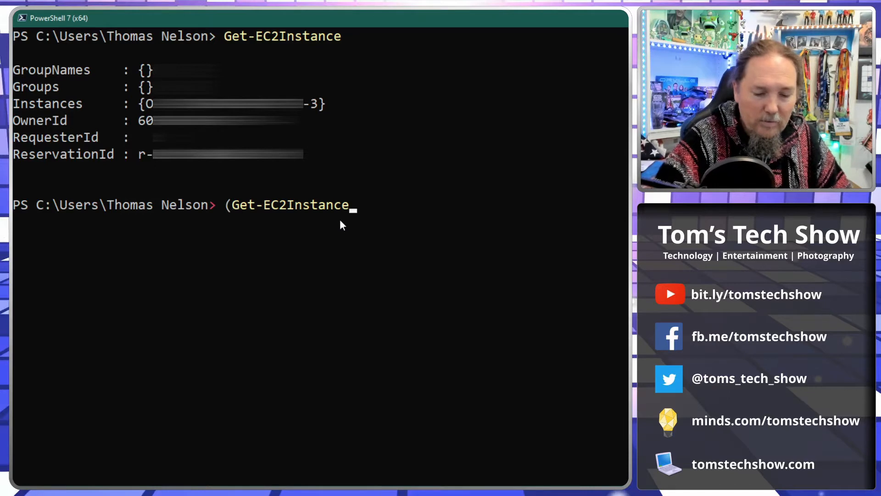
{"action": "type", "text": ")."}
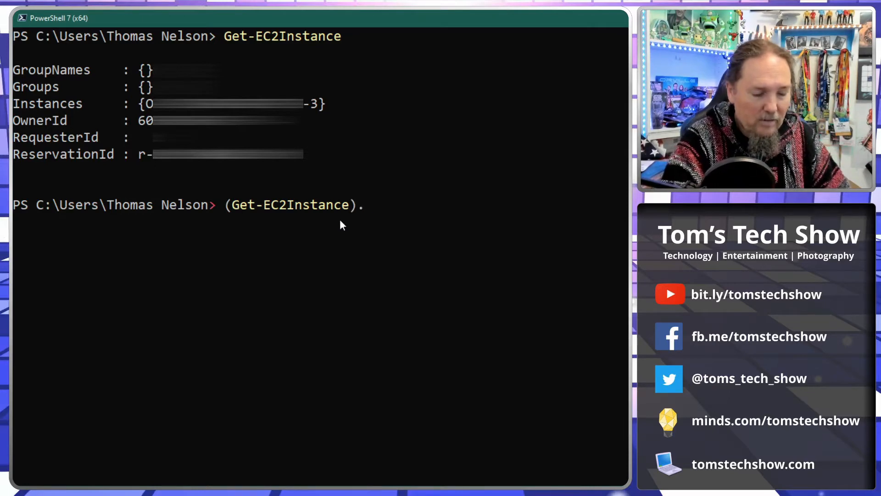
{"action": "type", "text": "Instances"}
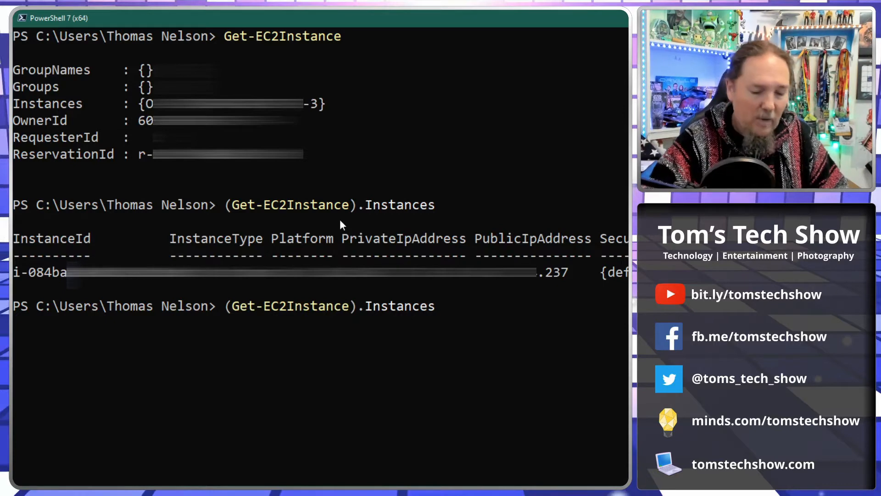
{"action": "type", "text": "|"}
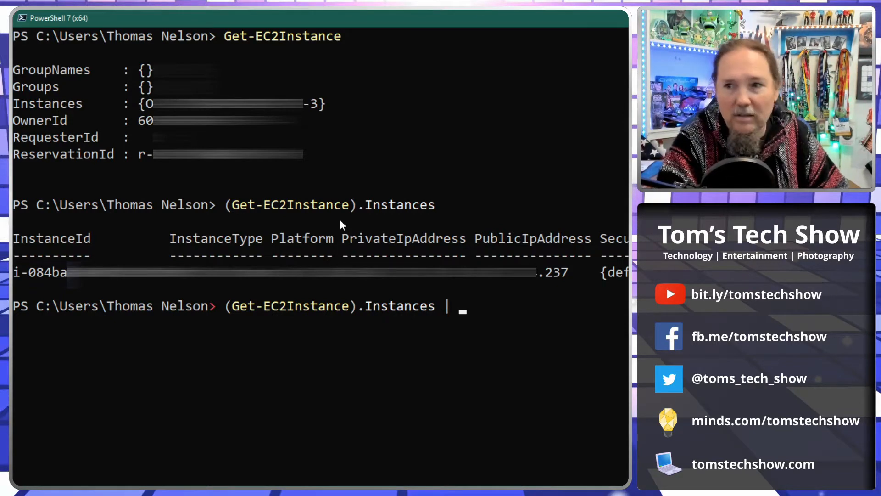
{"action": "type", "text": "FT"}
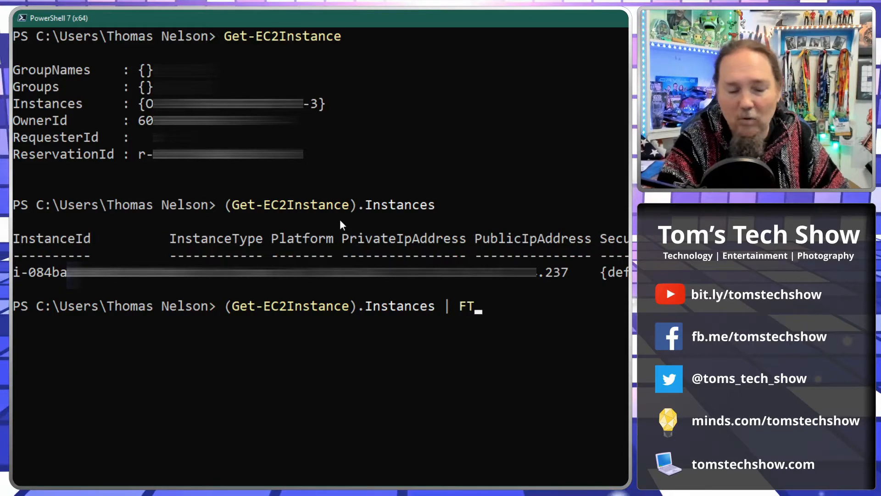
{"action": "type", "text": "L"}
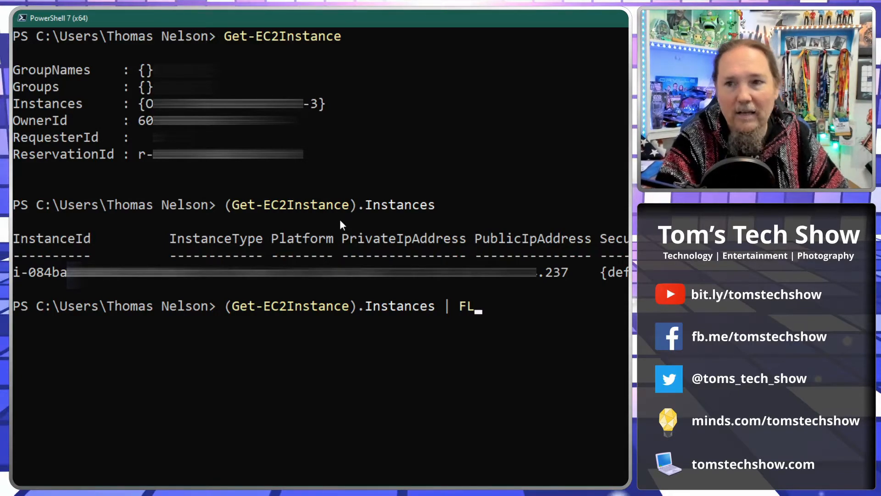
- Run (Get-EC2Instance).Instances | FL to list every instance property, including Billing and Name tags
{"action": "key", "text": "Enter"}
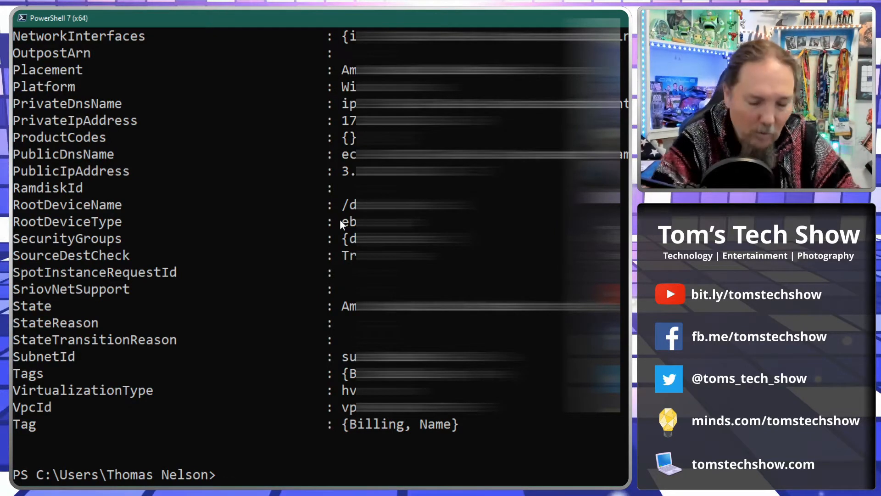
{"action": "type", "text": "(Get-EC2Instance).Instances | FL"}
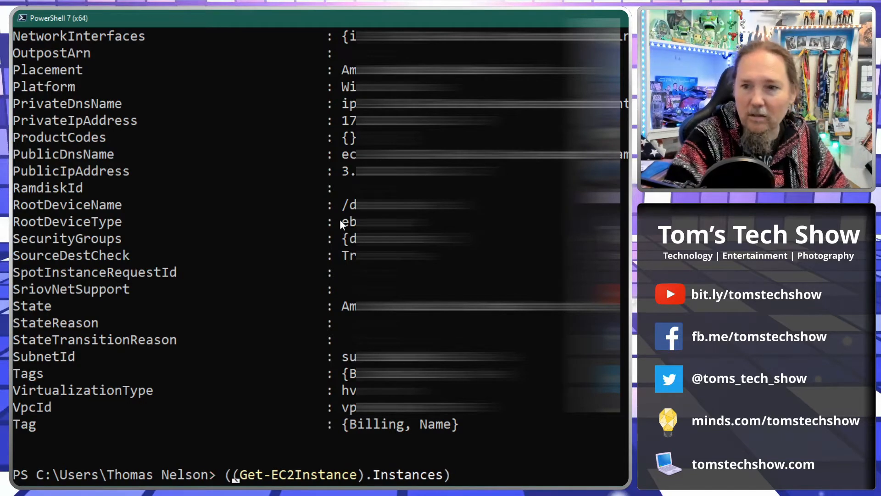
- Append .Tag to ((Get-EC2Instance).Instances) to show tags Billing TESTING and Name TEST-123
{"action": "type", "text": "."}
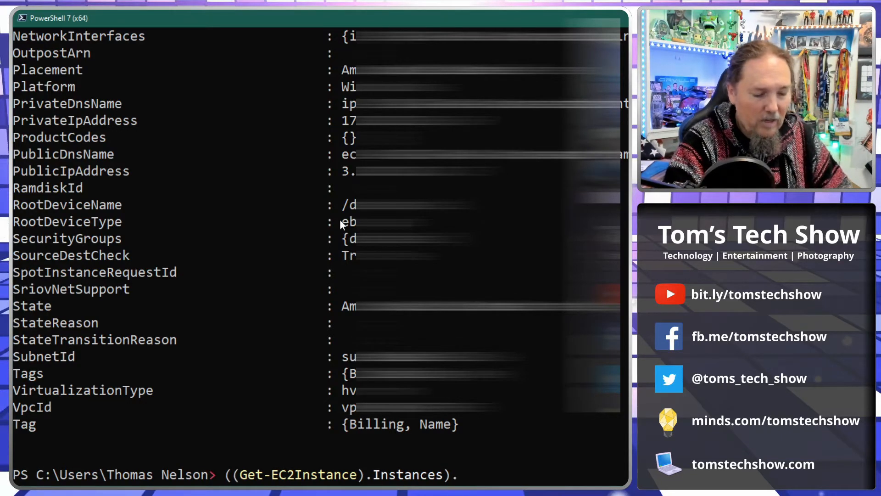
{"action": "type", "text": "Tag"}
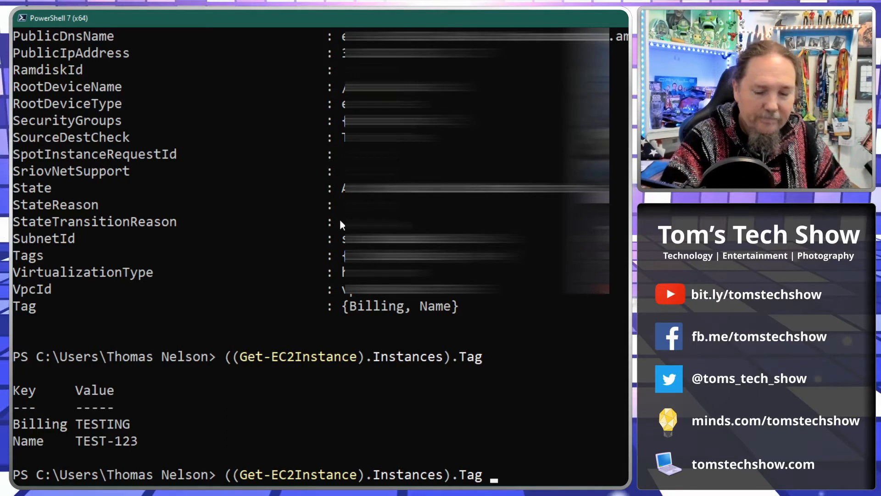
- Pipe the tags to Where-Object -FilterScript {$_.Key -eq 'Name'} to show only TEST-123
{"action": "type", "text": "|"}
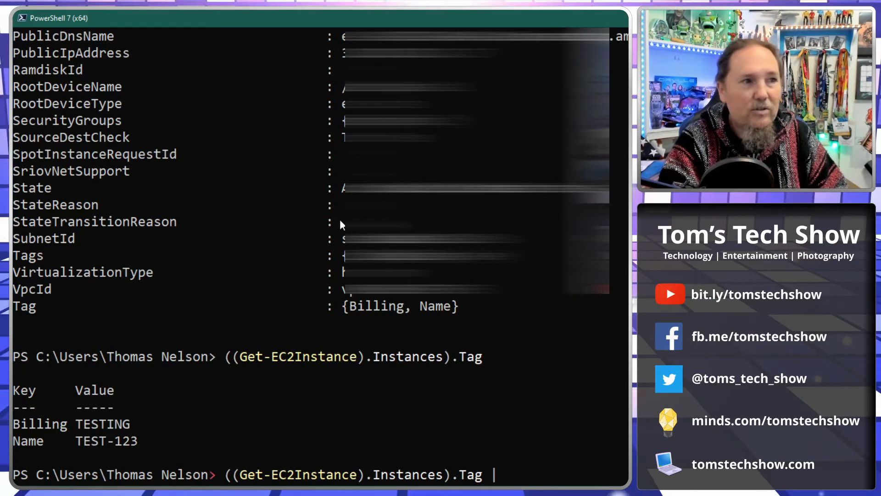
{"action": "type", "text": "WHe"}
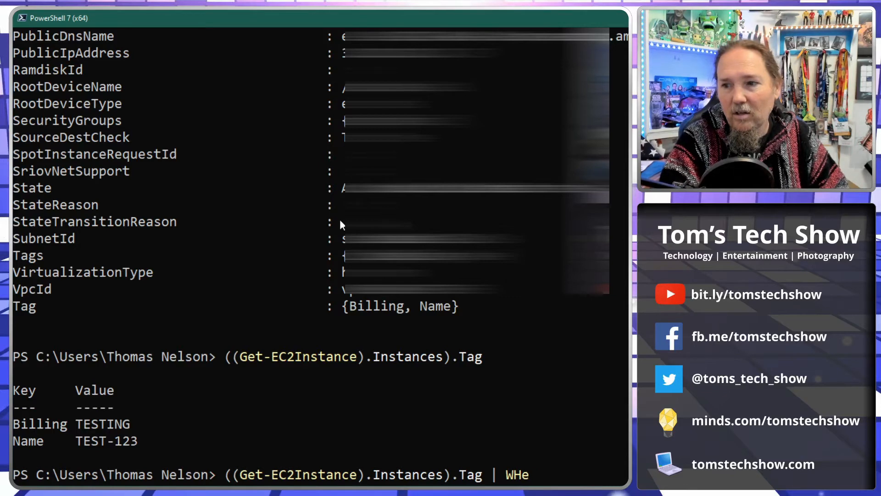
{"action": "type", "text": "Where-Object"}
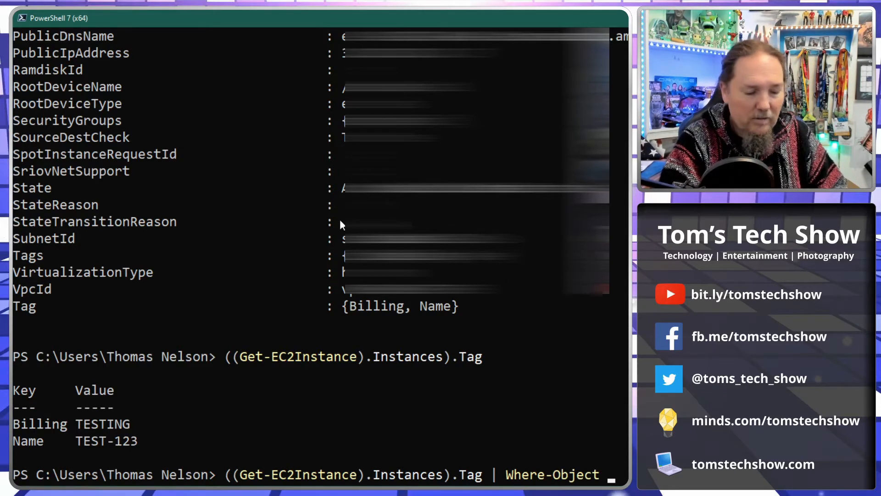
{"action": "type", "text": "-Fi"}
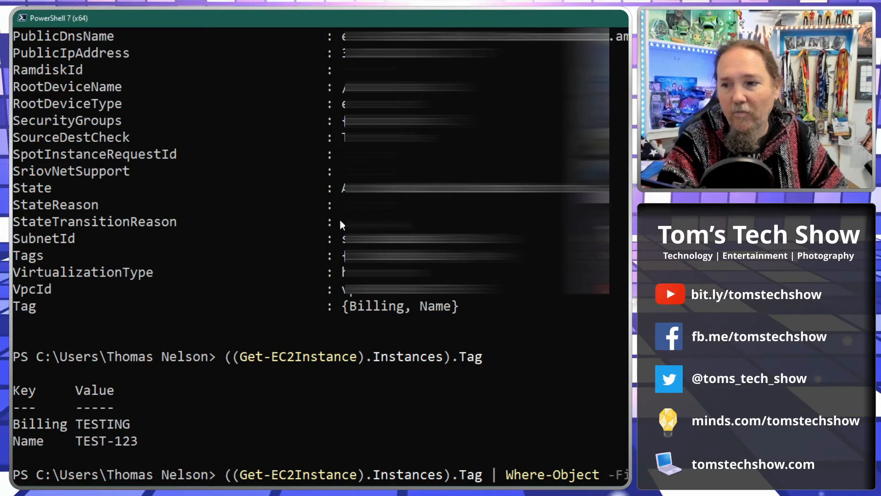
{"action": "key", "text": "Backspace"}
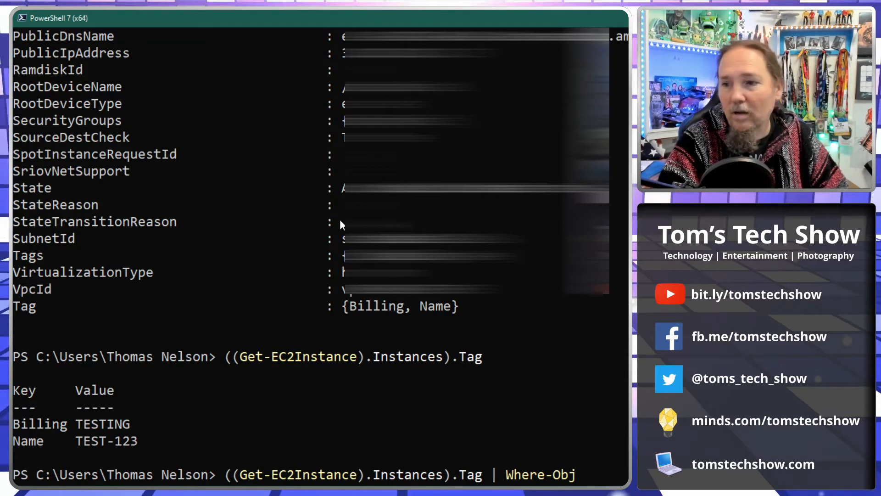
{"action": "type", "text": "ject -"}
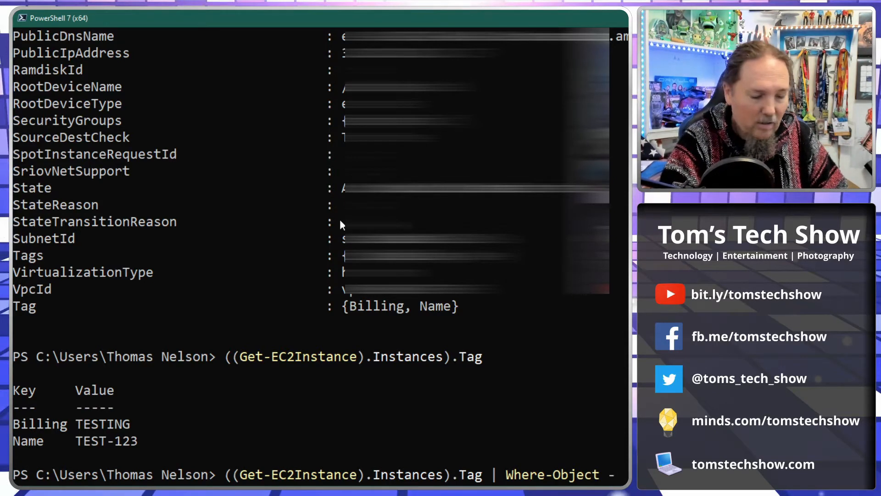
{"action": "type", "text": "Fi"}
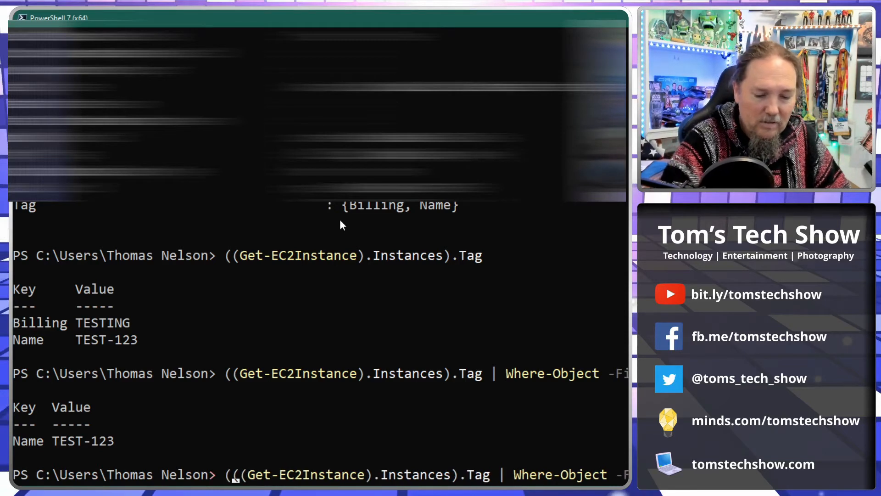
- Wrap the filtered tag command in parentheses and append .Value to print TEST-123
{"action": "type", "text": "("}
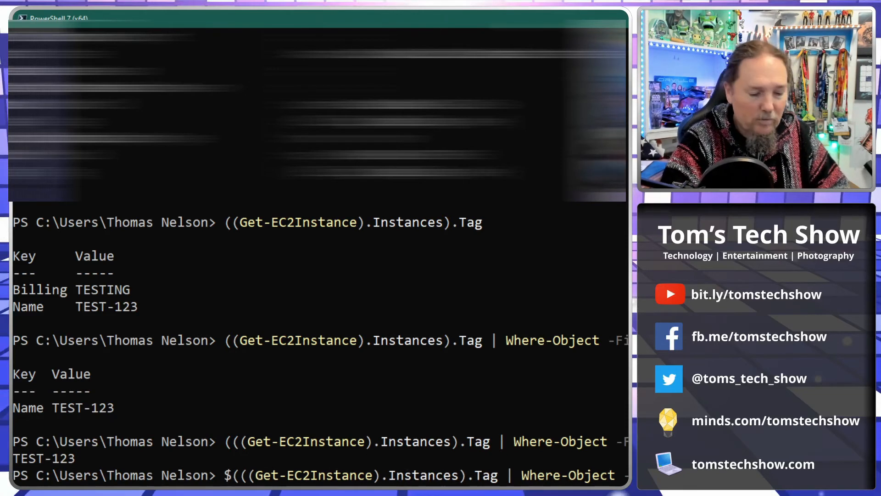
- Store the Name tag value in $instname and echo it to confirm TEST-123
{"action": "type", "text": "instname ="}
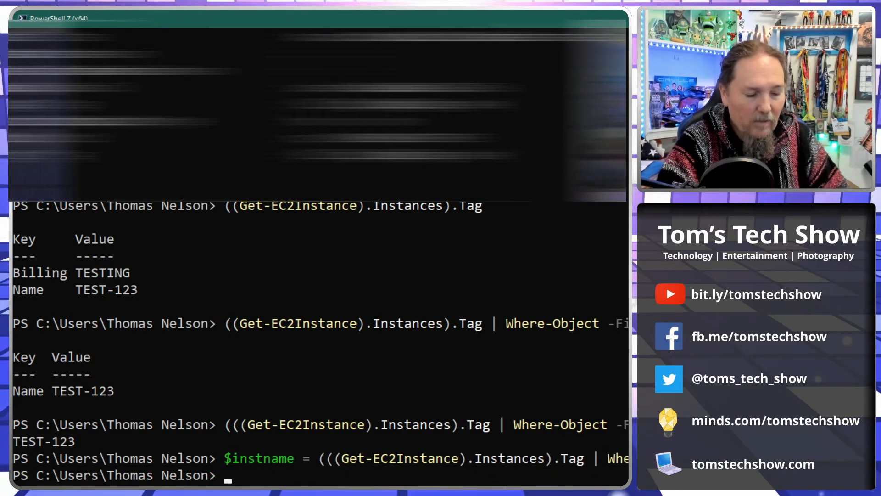
{"action": "type", "text": "$inst"}
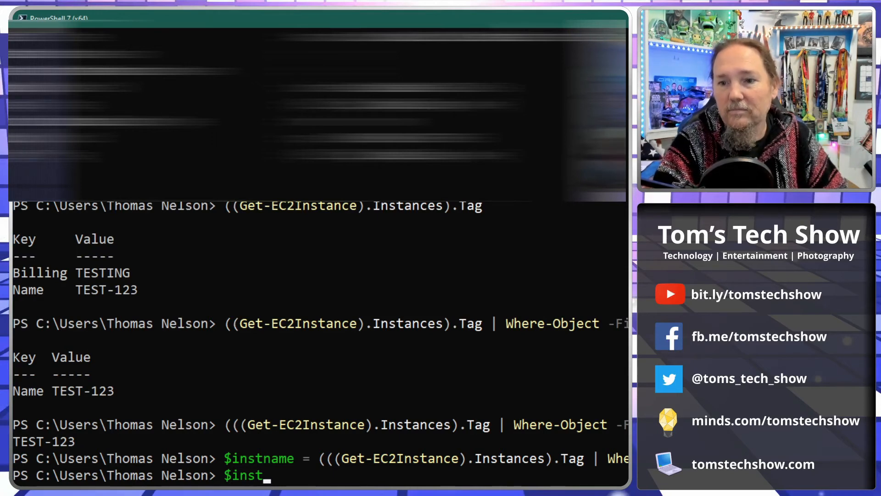
{"action": "key", "text": "Enter"}
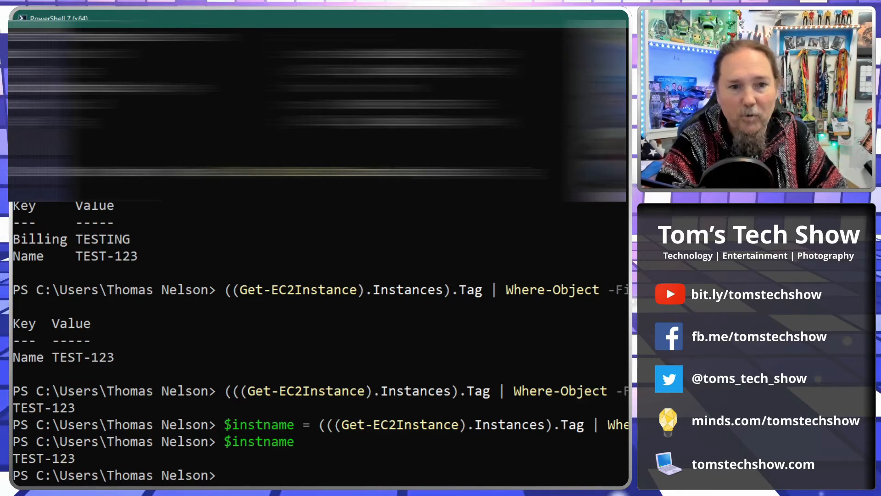
- Set $alarm = $instname + 'CPU-PEAKED' and echo $alarm, giving TEST-123CPU-PEAKED
{"action": "type", "text": "$alarm"}
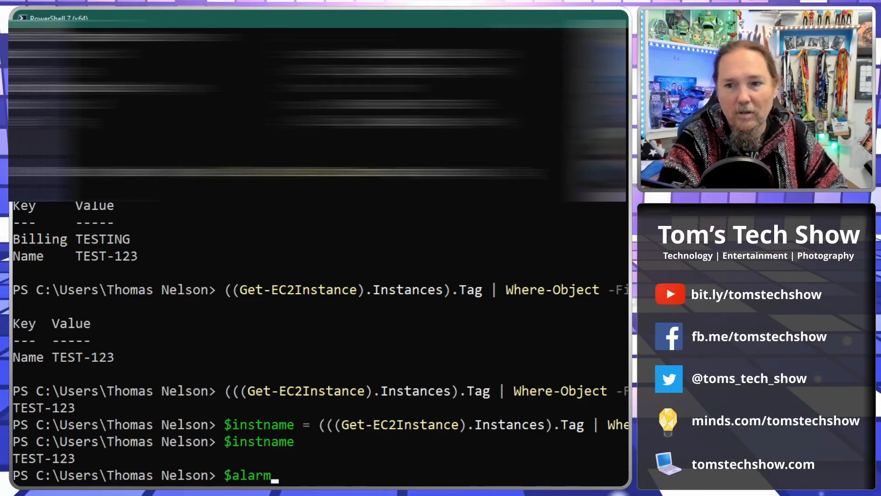
{"action": "type", "text": "= $"}
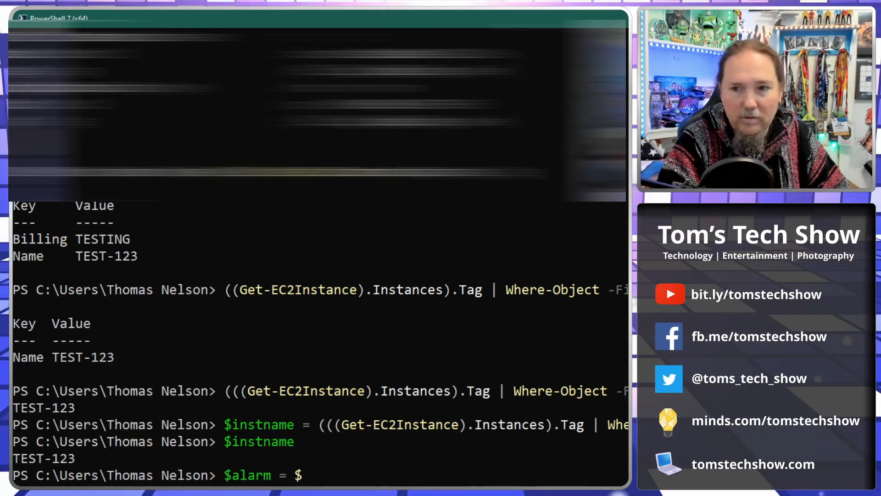
{"action": "type", "text": "instname"}
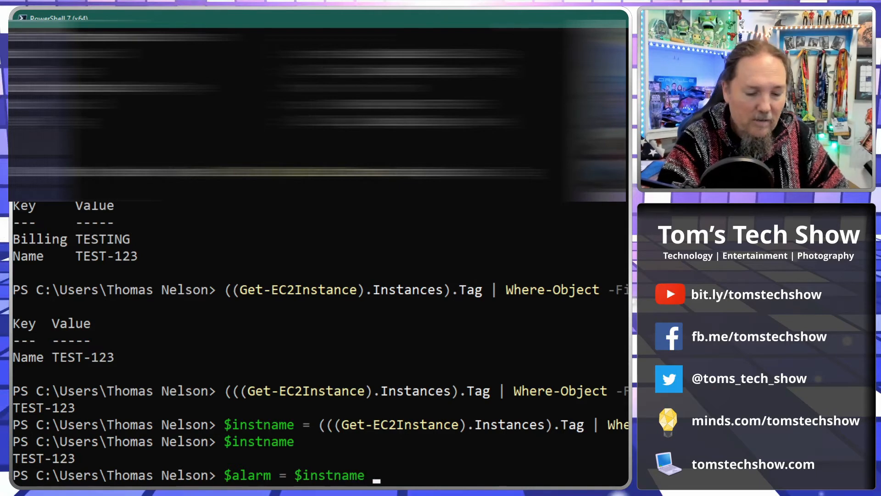
{"action": "type", "text": "+"}
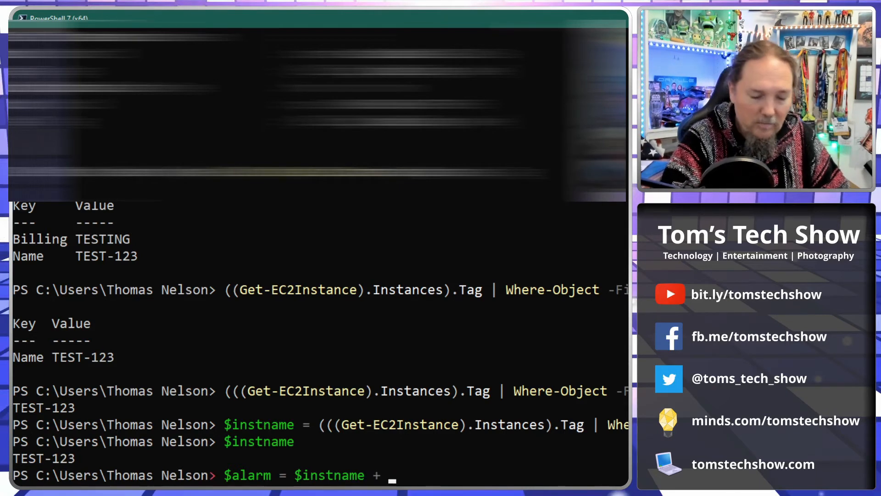
{"action": "type", "text": "'CPU-P"}
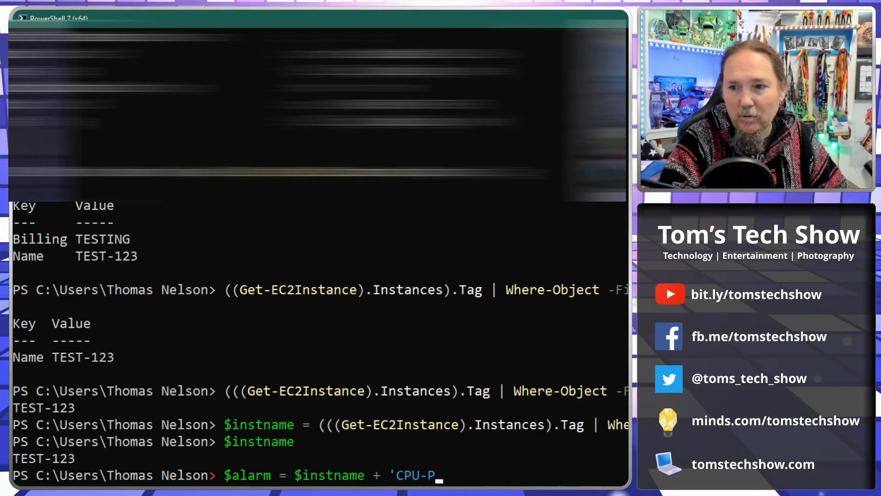
{"action": "type", "text": "EAKED'"}
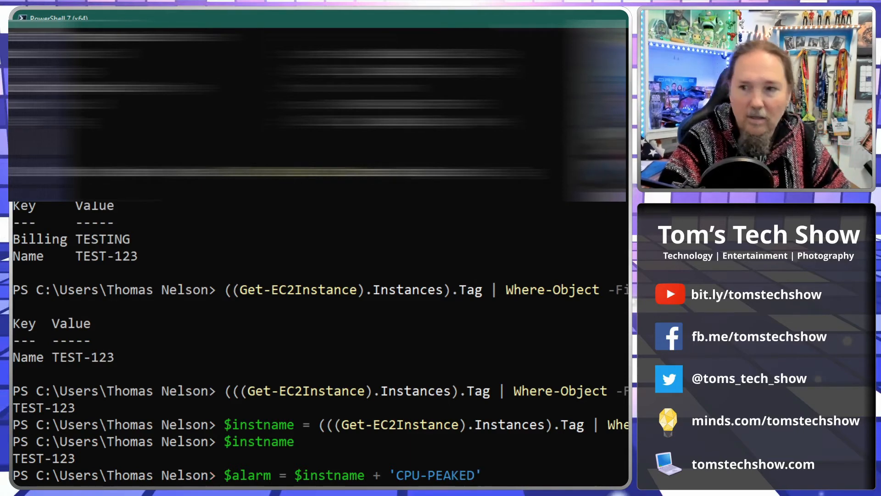
{"action": "type", "text": "$a"}
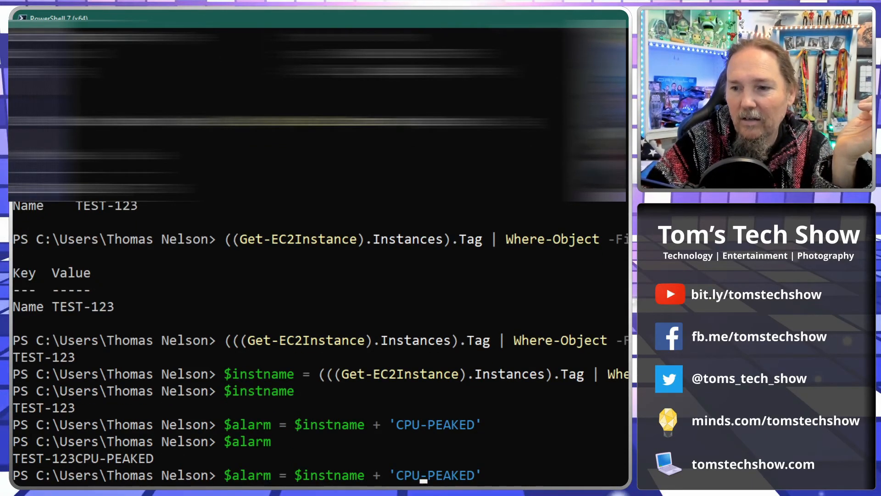
- Change the suffix to '-CPU-PEAKED' so $alarm echoes TEST-123-CPU-PEAKED
{"action": "key", "text": "Enter"}
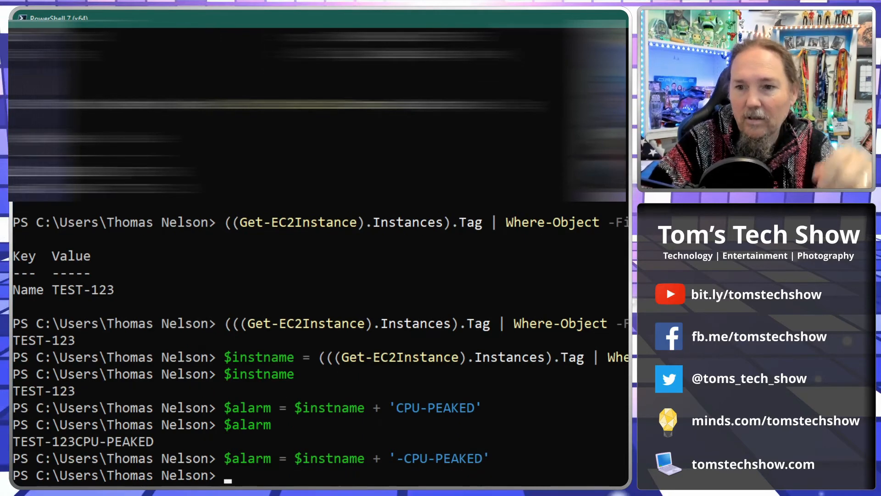
{"action": "key", "text": "Enter"}
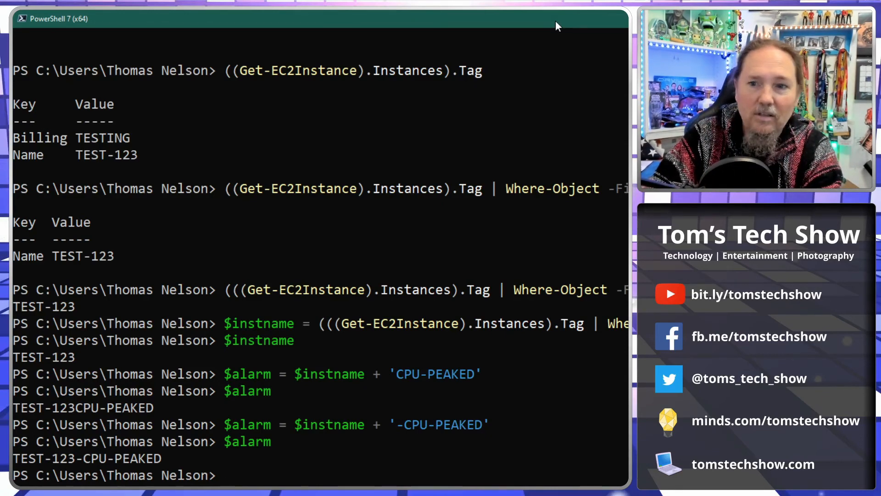
{"action": "type", "text": "$alarm"}
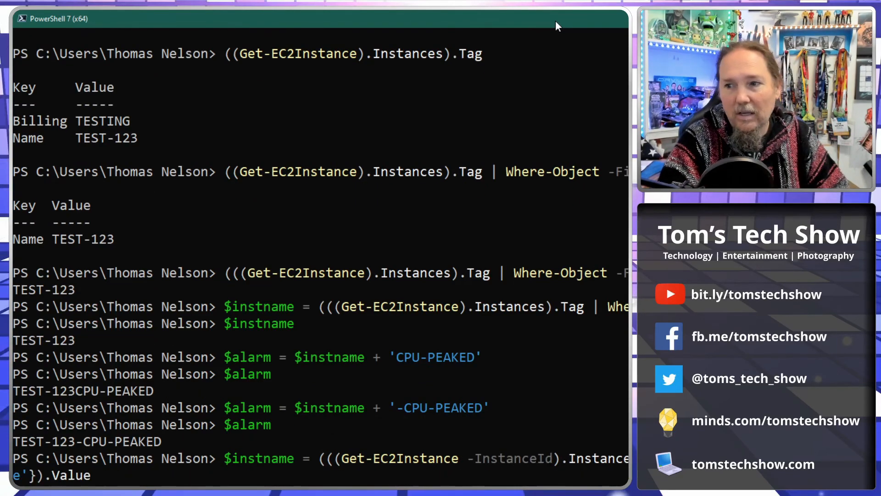
{"action": "type", "text": "'i.Instance"}
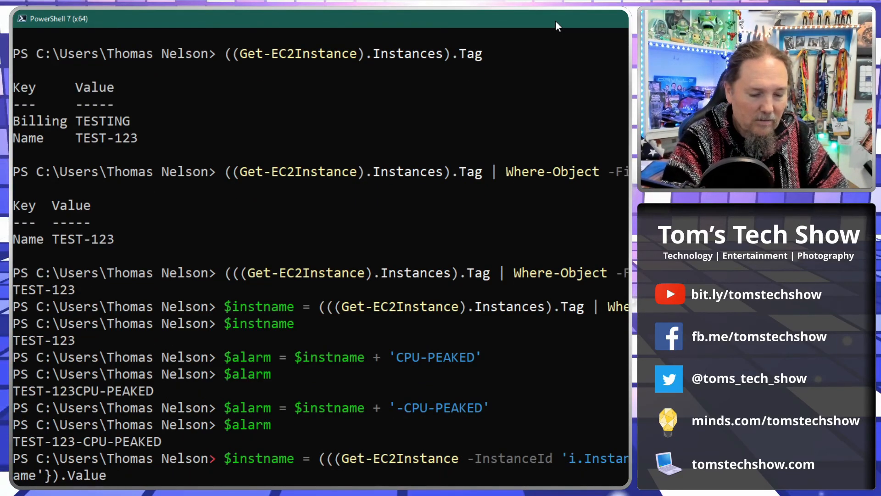